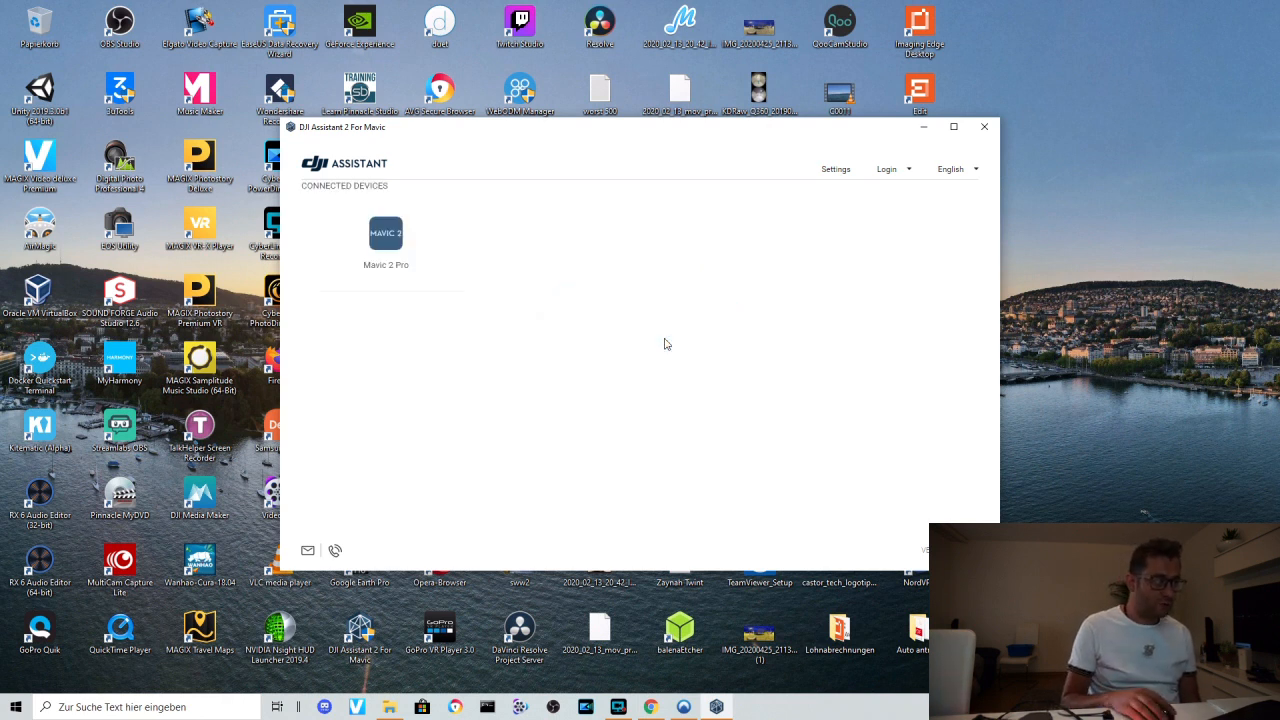
# - Open the connected Mavic 2 Pro's Firmware Update tools and turn on NordVPN
pyautogui.click(386, 233)
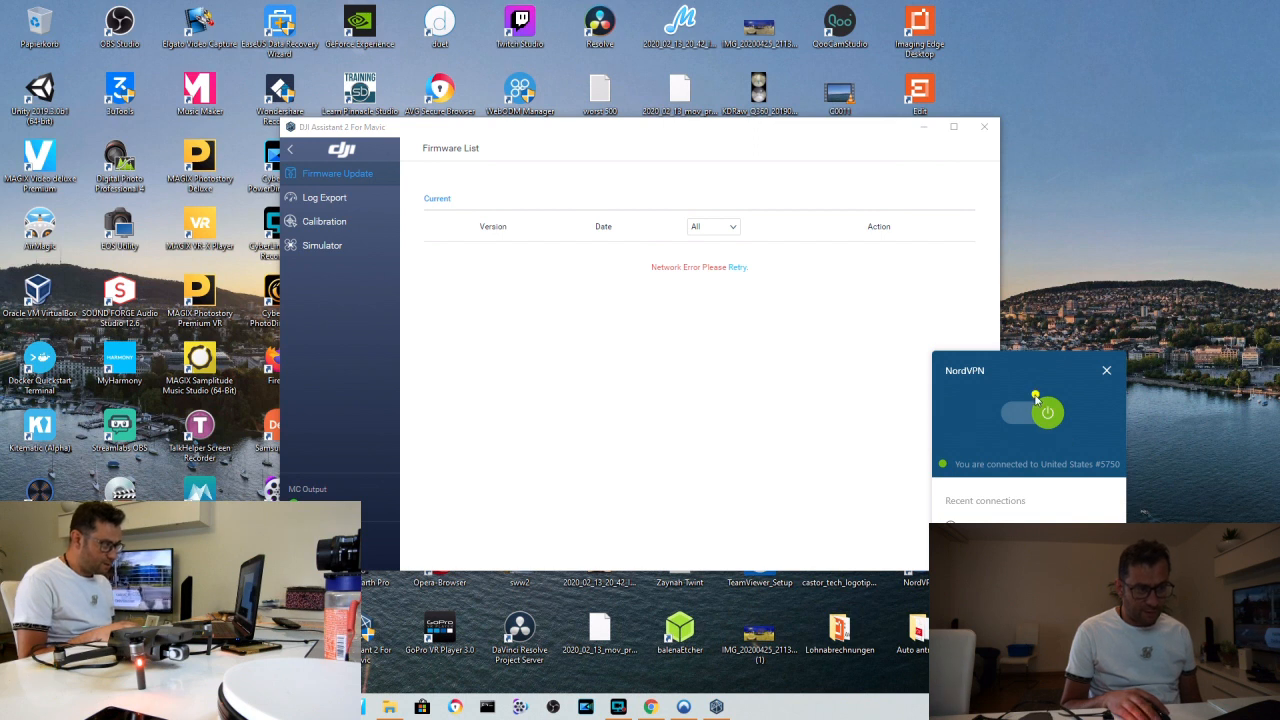
pyautogui.click(1047, 412)
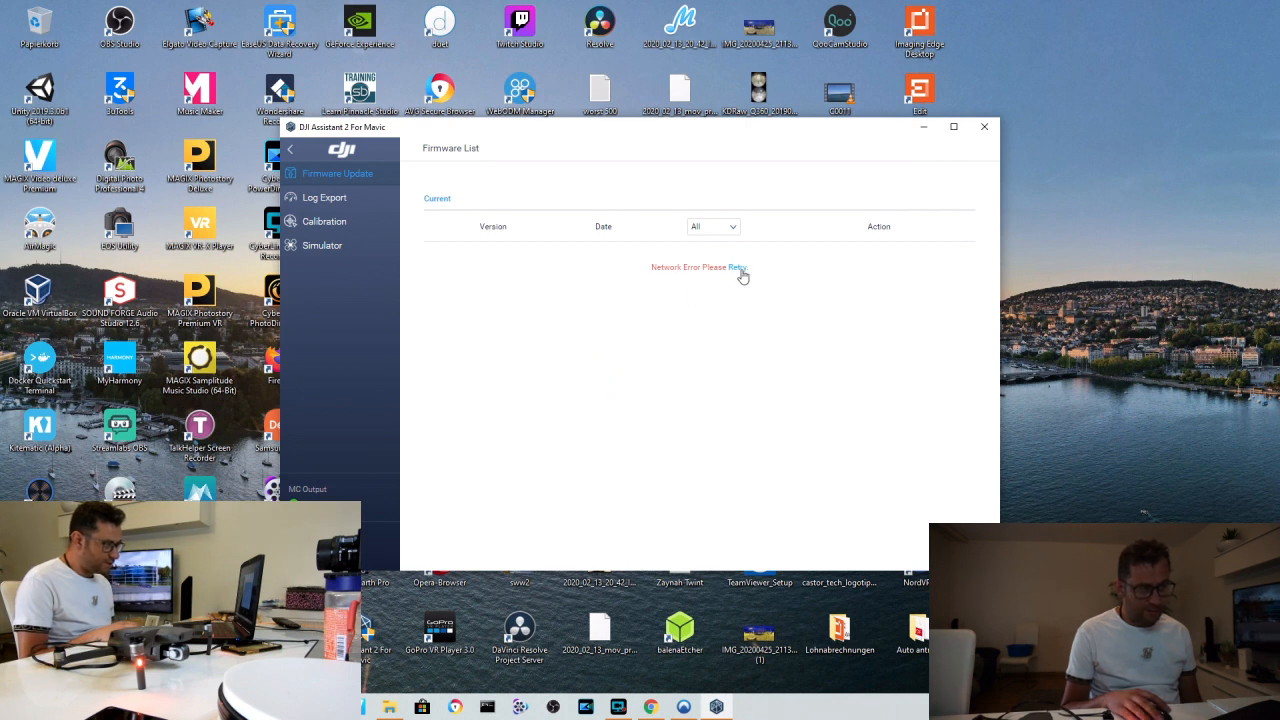
# - Retry loading the firmware list, then view and dismiss the update checklist for current V01.00.0510
pyautogui.click(737, 267)
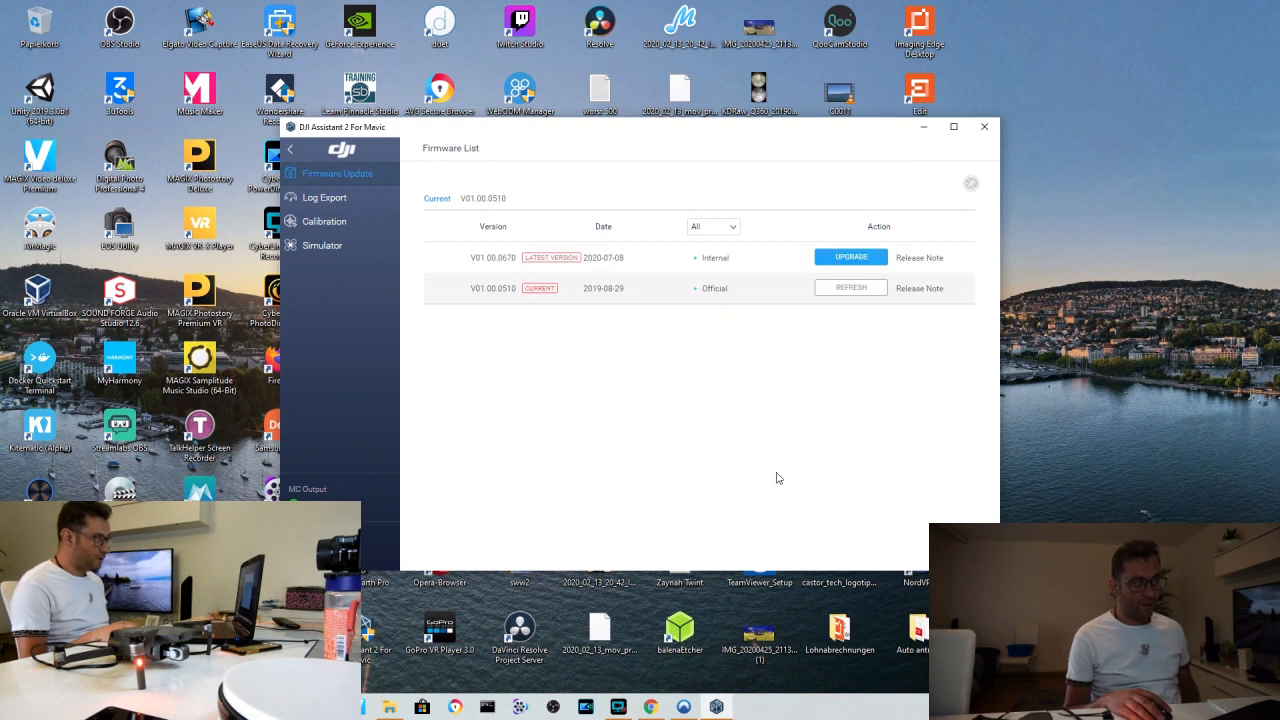
pyautogui.moveTo(565, 285)
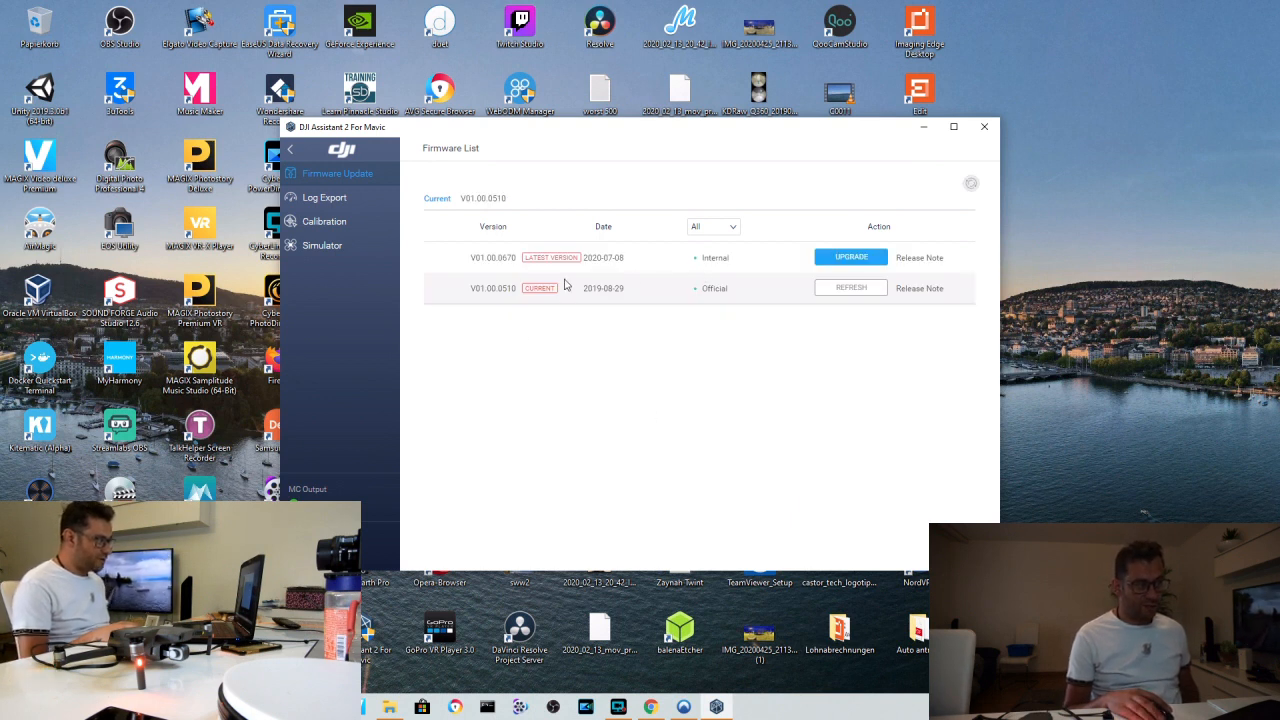
pyautogui.moveTo(841, 291)
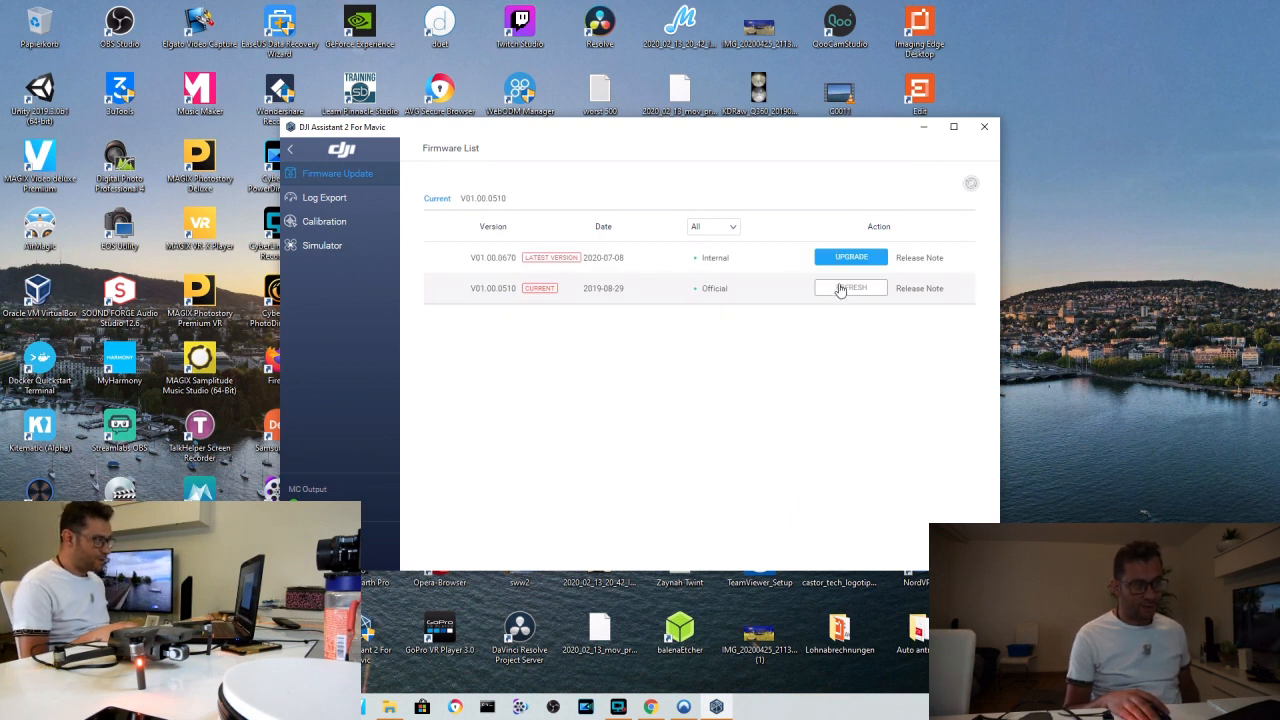
pyautogui.click(851, 257)
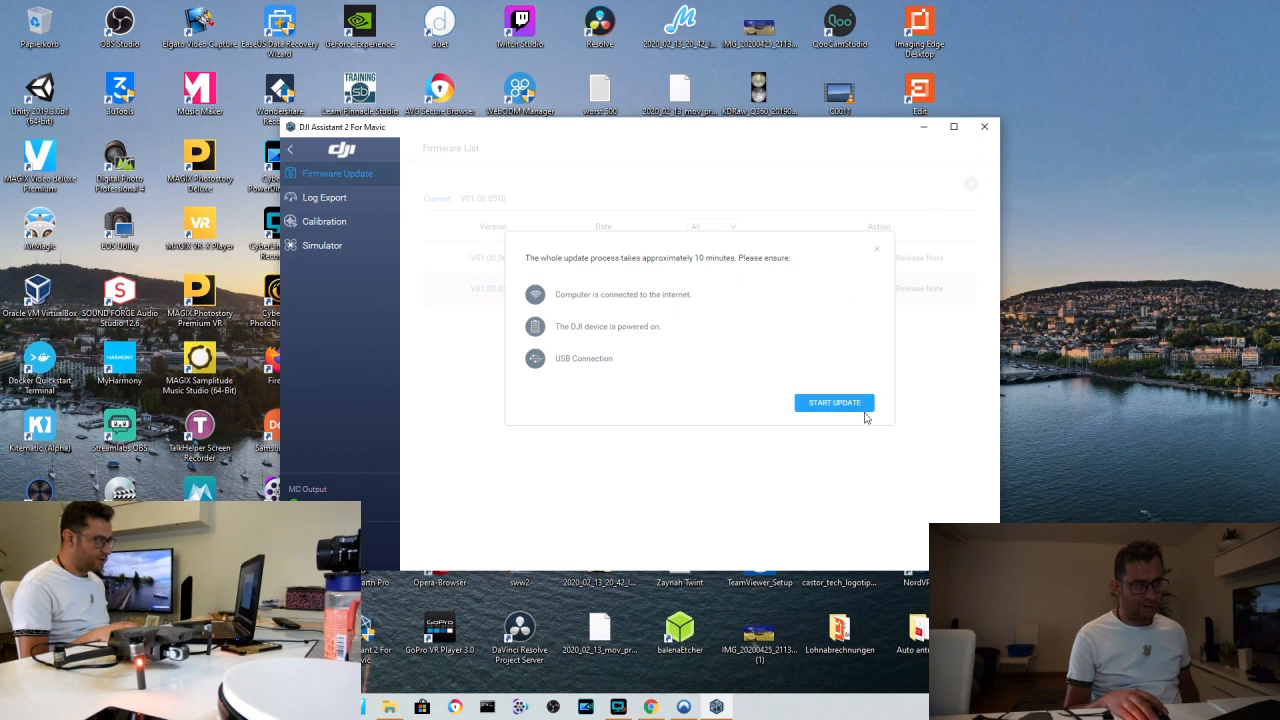
pyautogui.moveTo(873, 258)
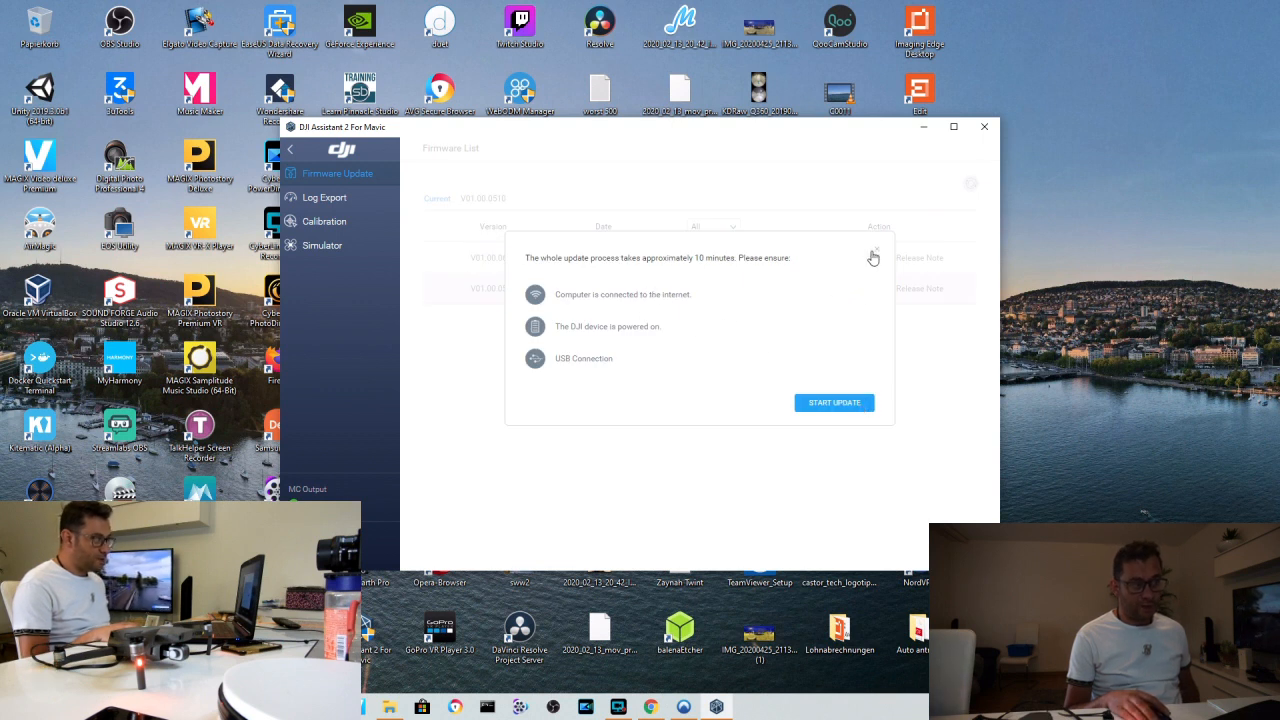
pyautogui.click(876, 251)
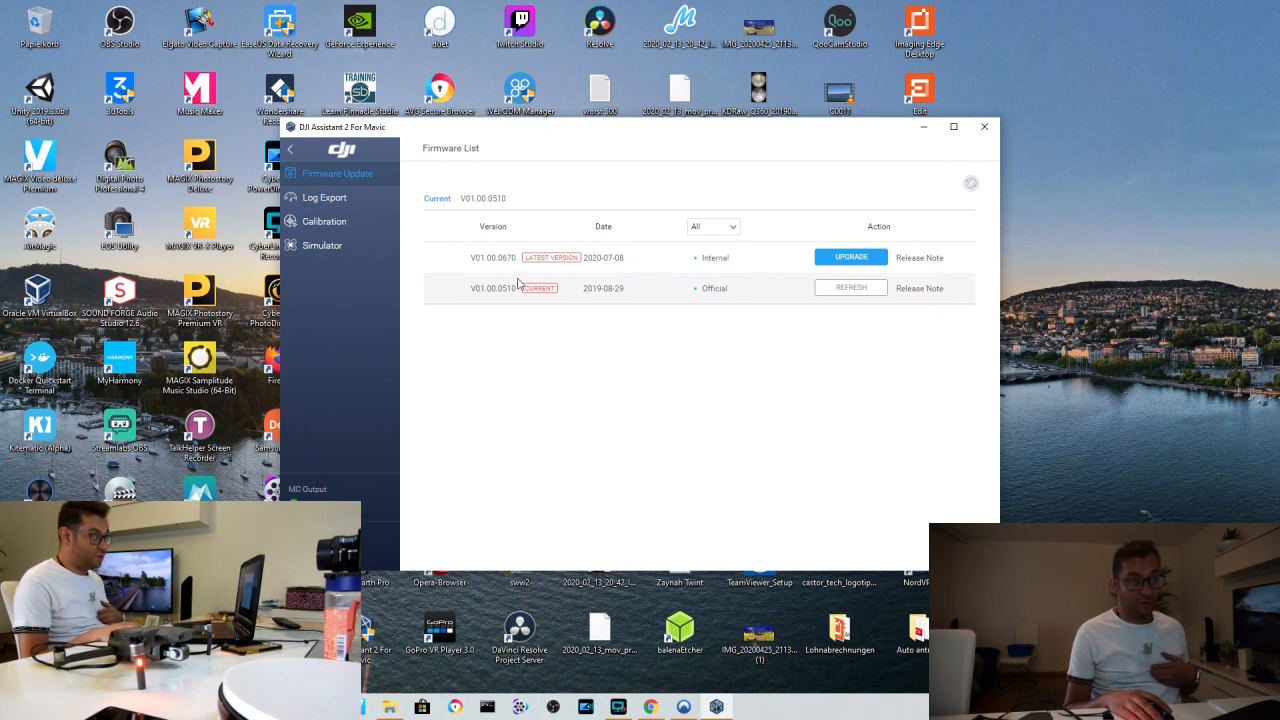
pyautogui.moveTo(617, 300)
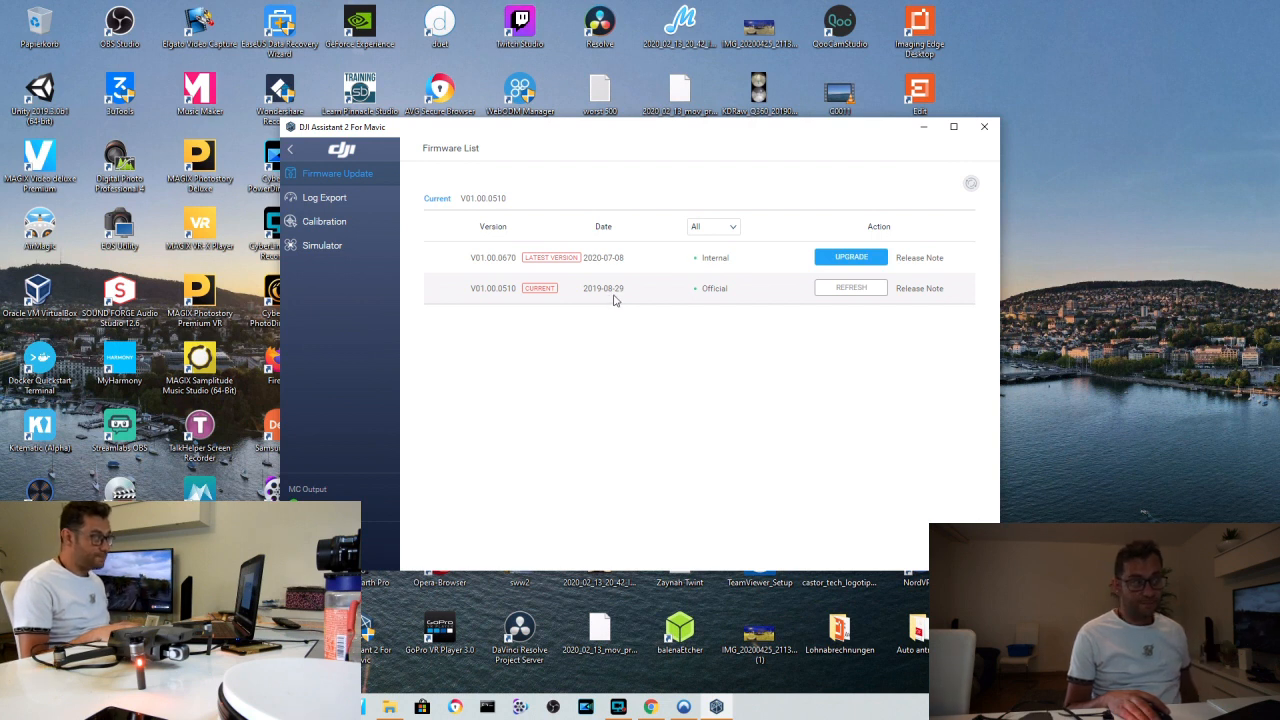
pyautogui.moveTo(637, 267)
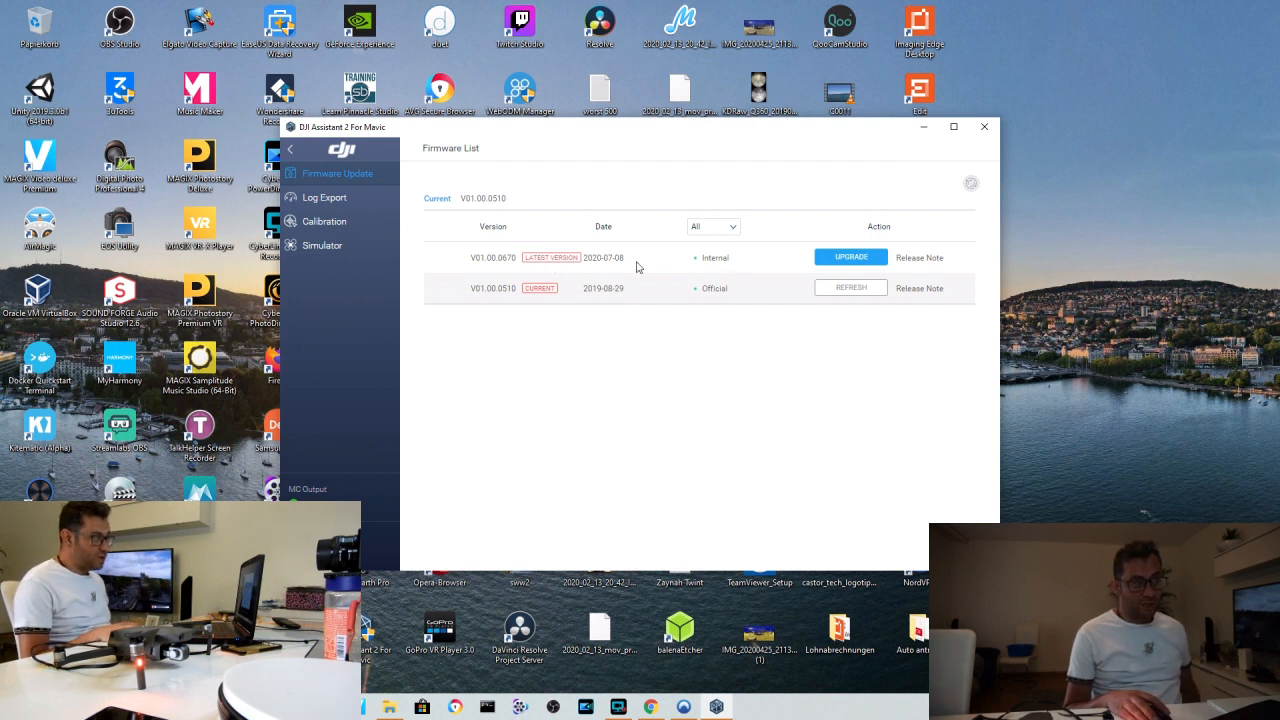
pyautogui.moveTo(920, 265)
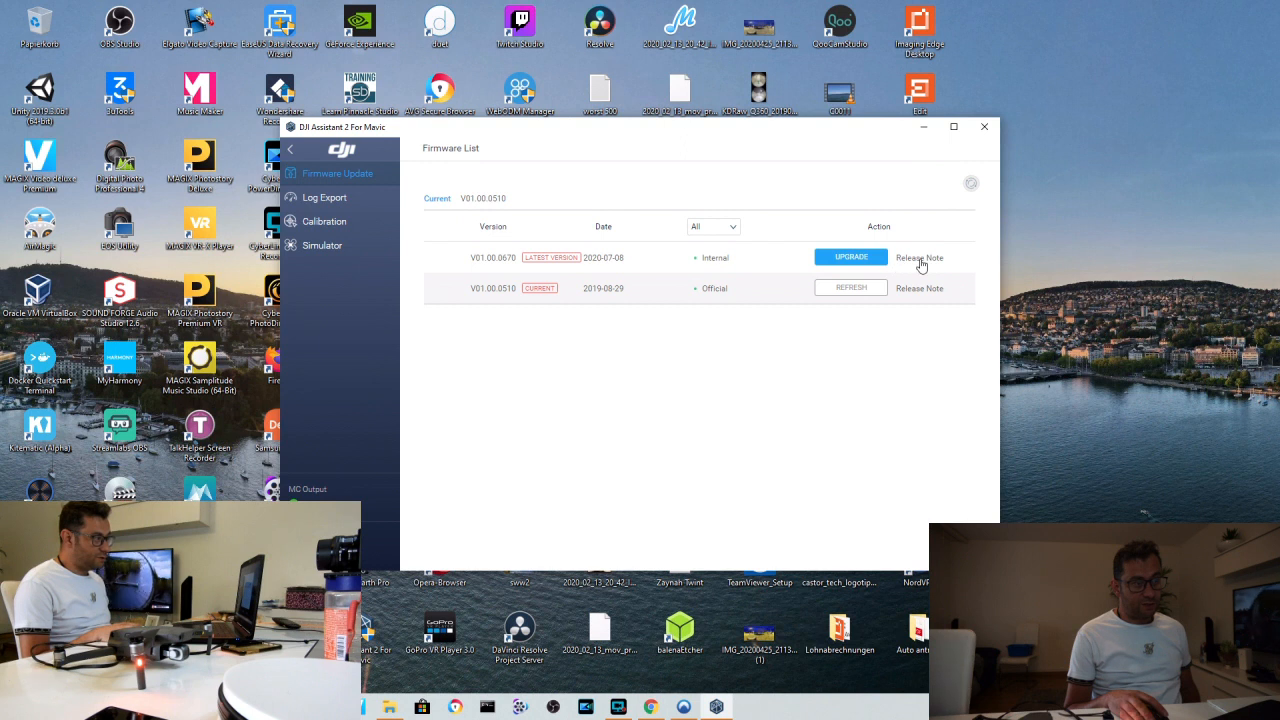
# - Read the release notes for latest firmware V01.00.0670 twice, closing them each time
pyautogui.click(919, 257)
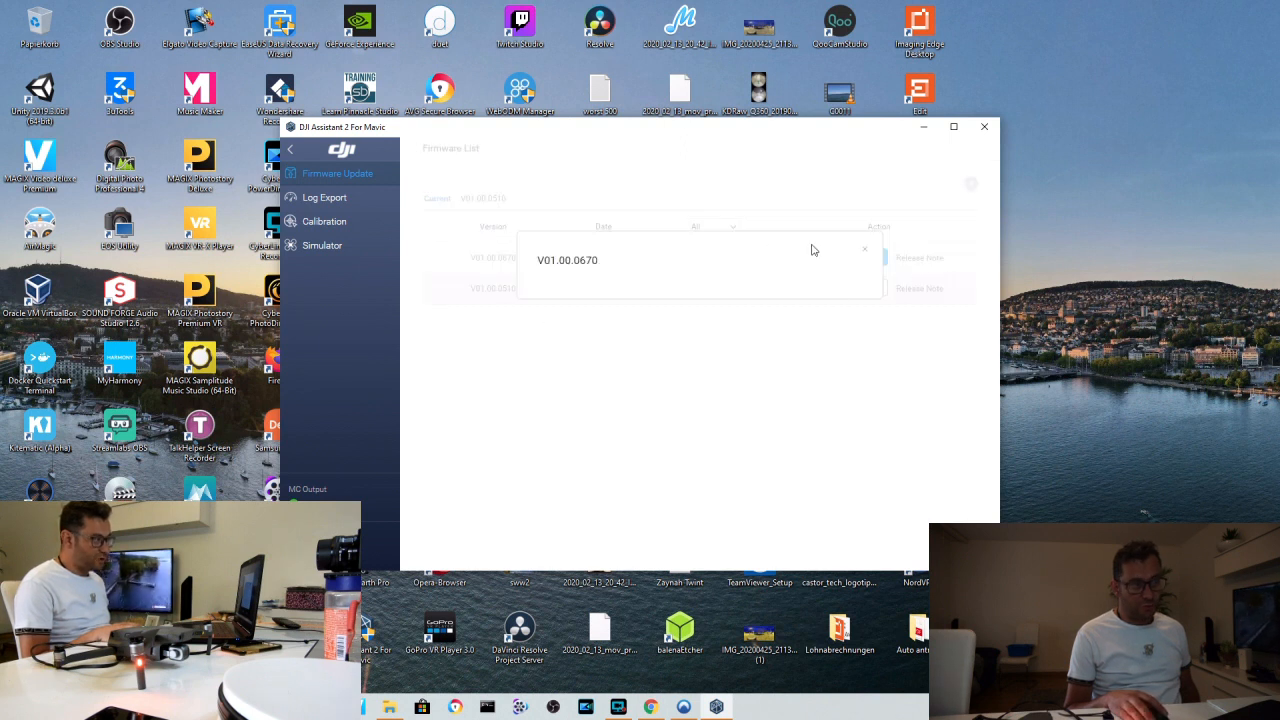
pyautogui.click(864, 248)
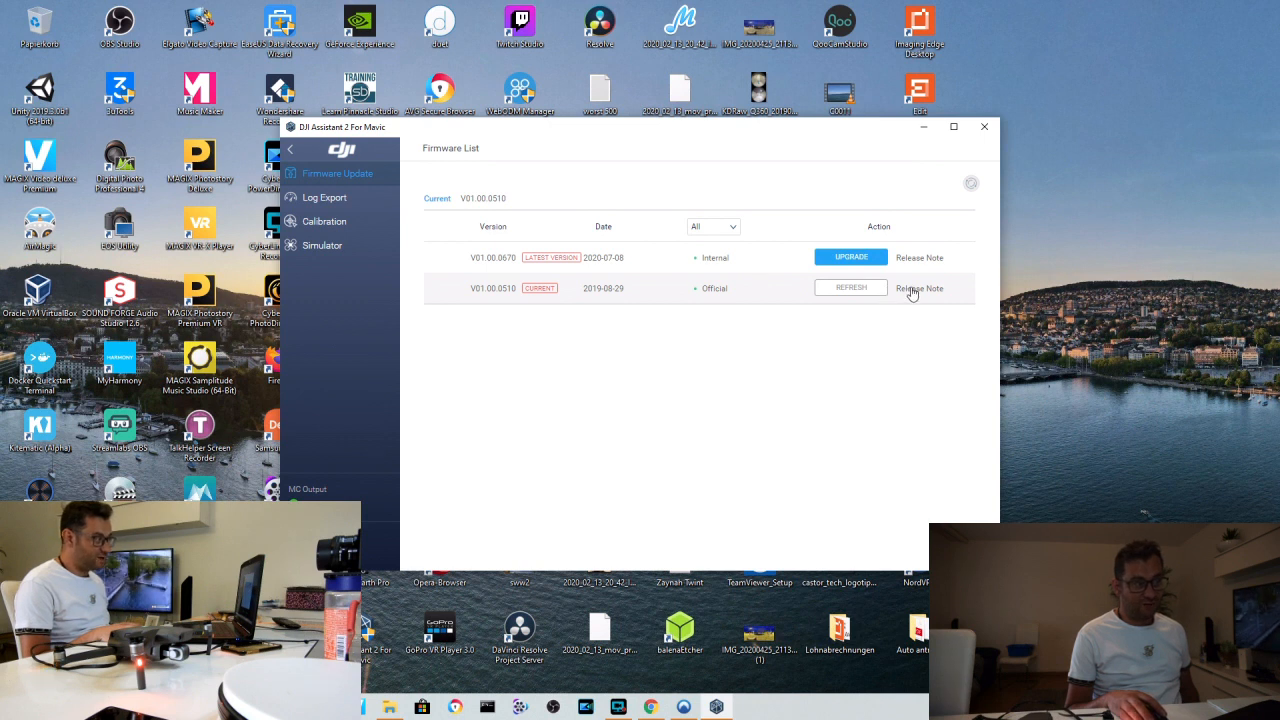
pyautogui.click(919, 289)
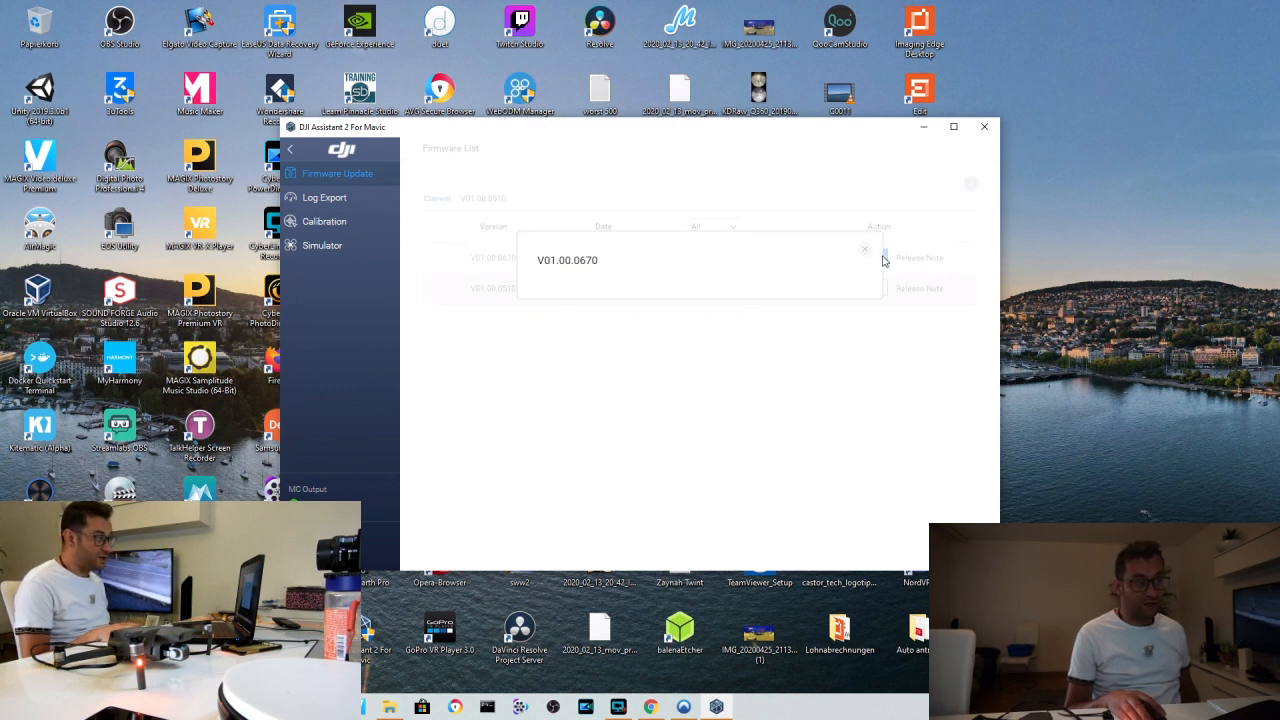
pyautogui.click(864, 248)
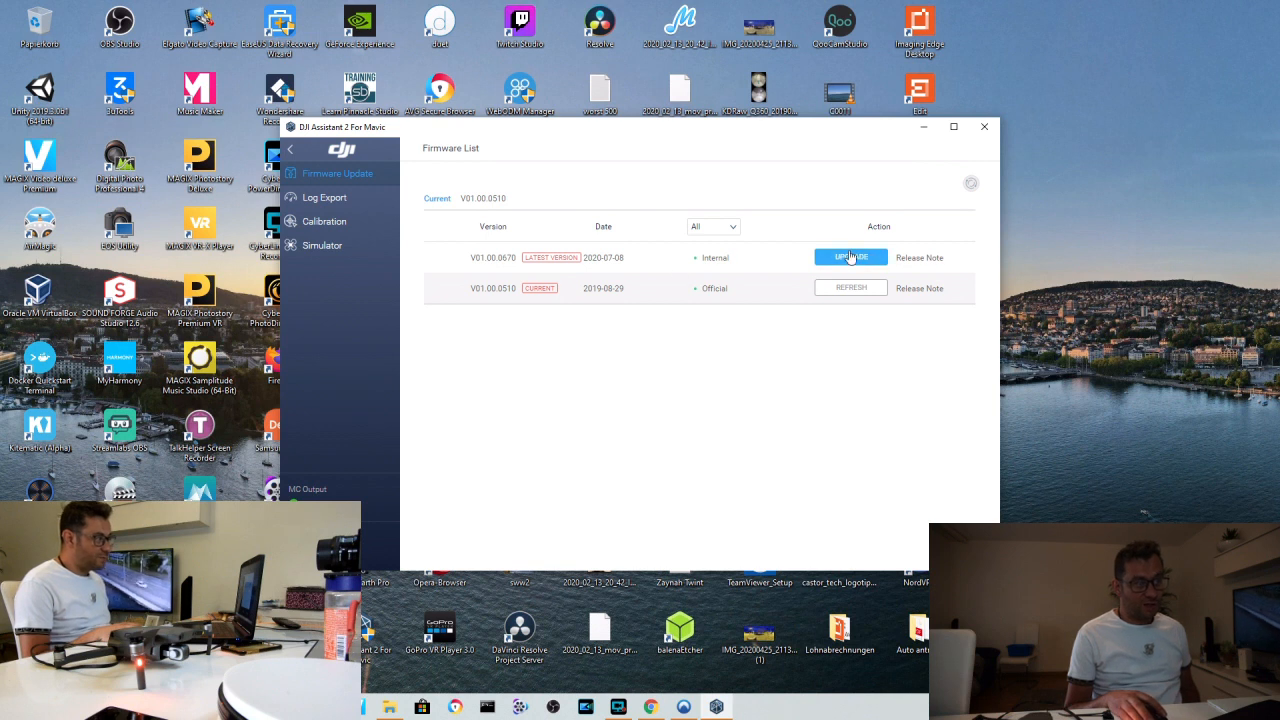
# - Upgrade to firmware V01.00.0670 and confirm START UPDATE so the update begins
pyautogui.click(850, 257)
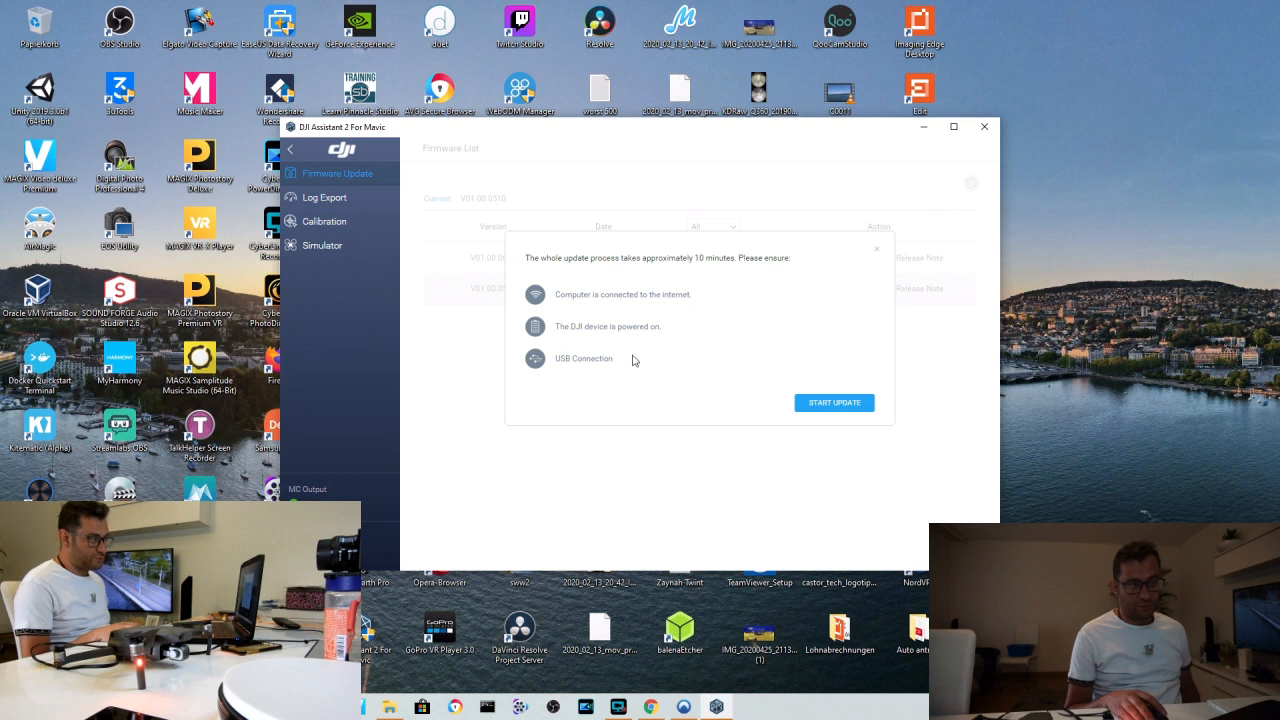
pyautogui.click(834, 402)
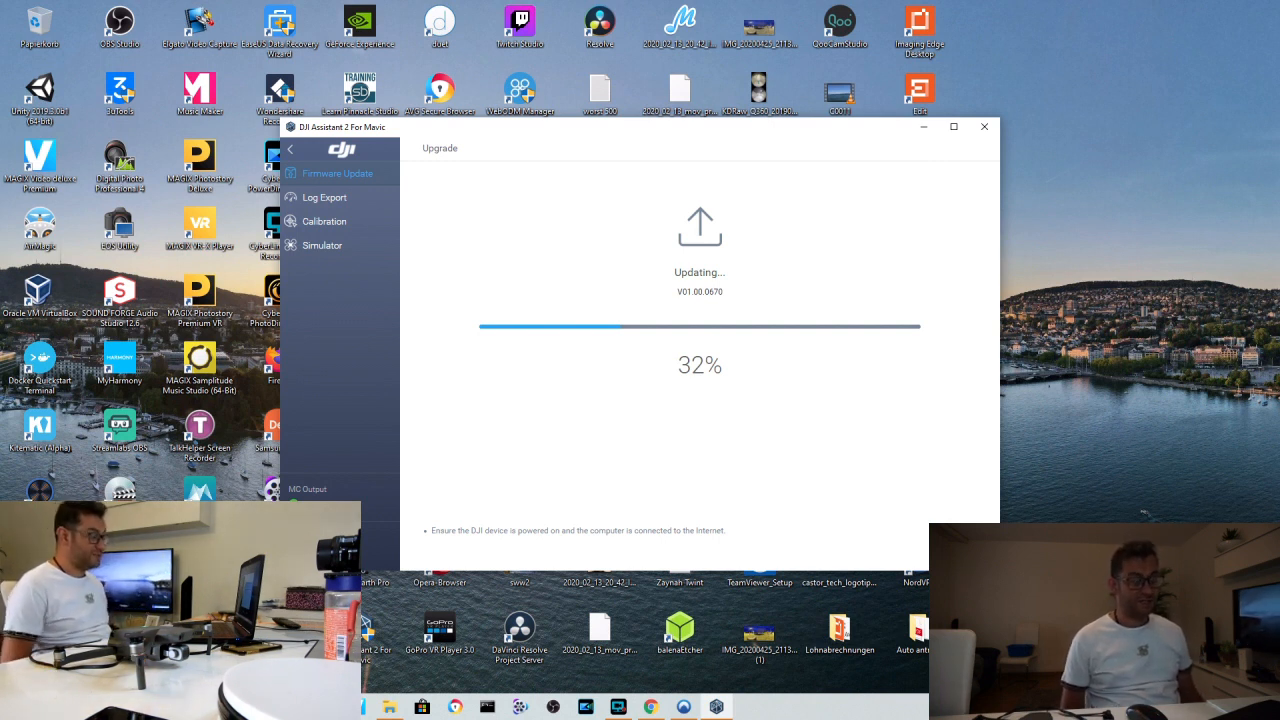
pyautogui.moveTo(730, 399)
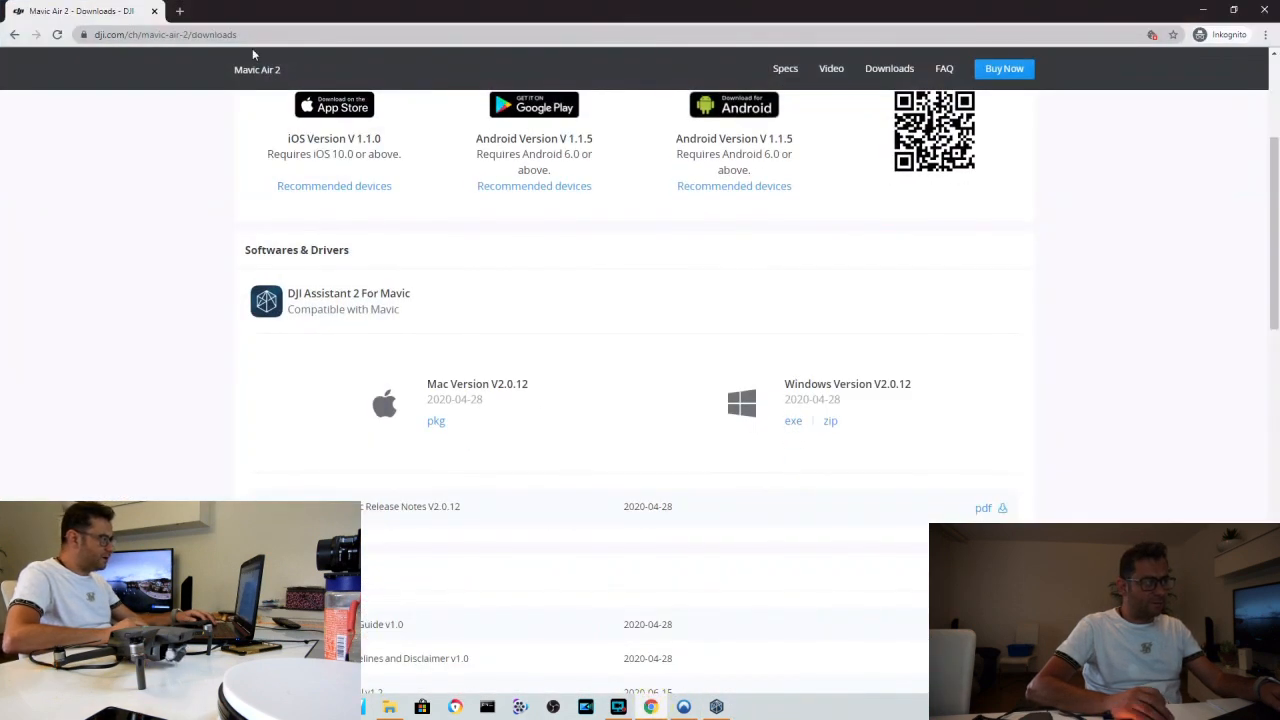
# - Check update progress, then navigate DJI's site via Consumer > Mavic 2 to its Specs section
pyautogui.scroll(3)
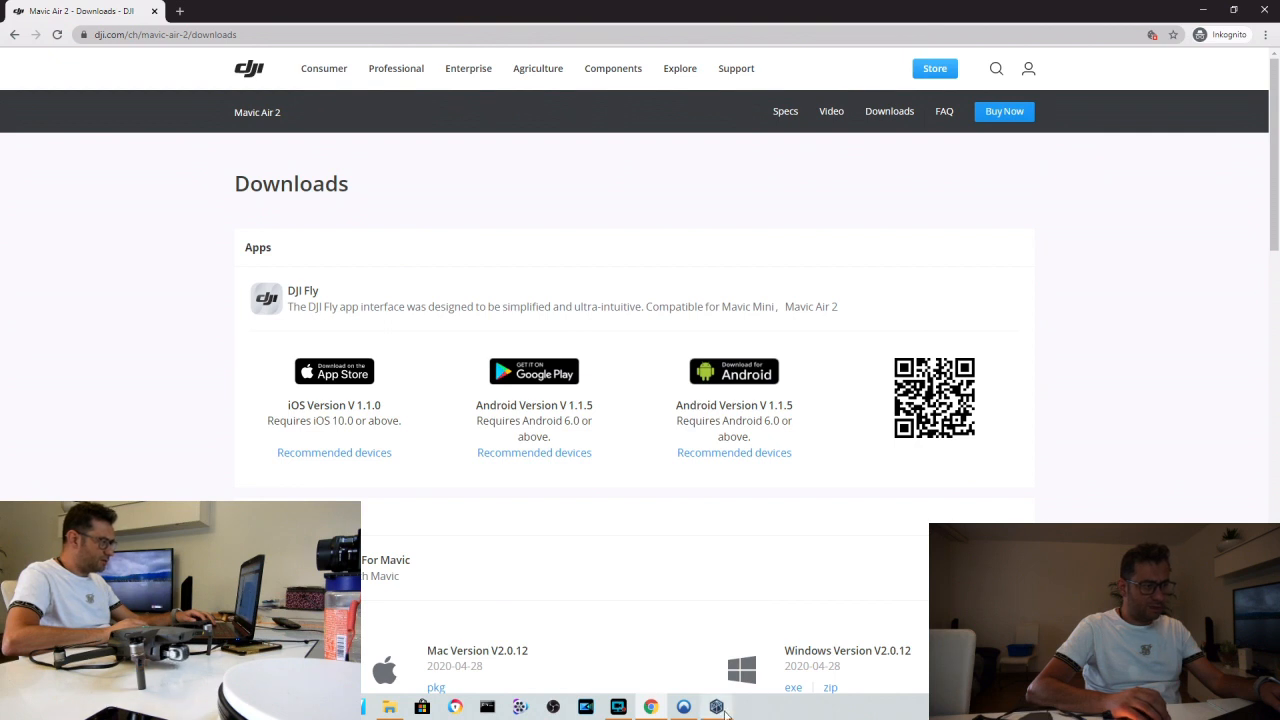
pyautogui.click(716, 707)
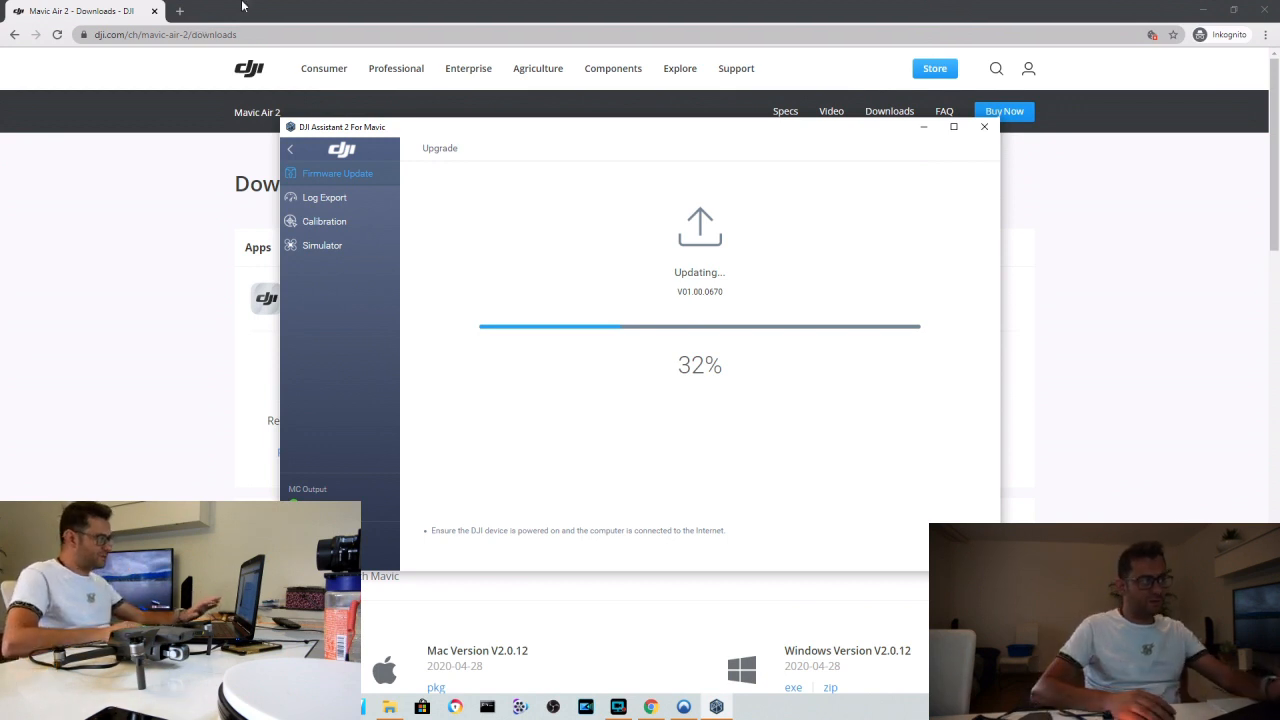
pyautogui.click(324, 68)
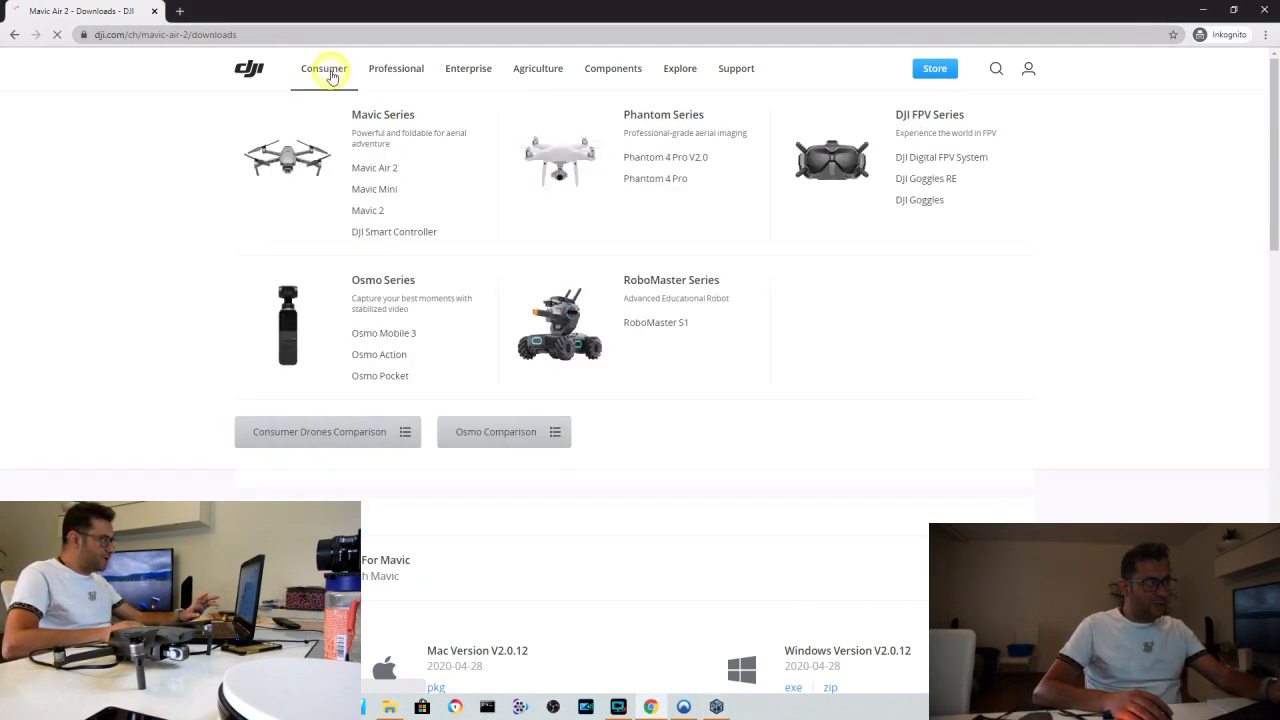
pyautogui.click(367, 210)
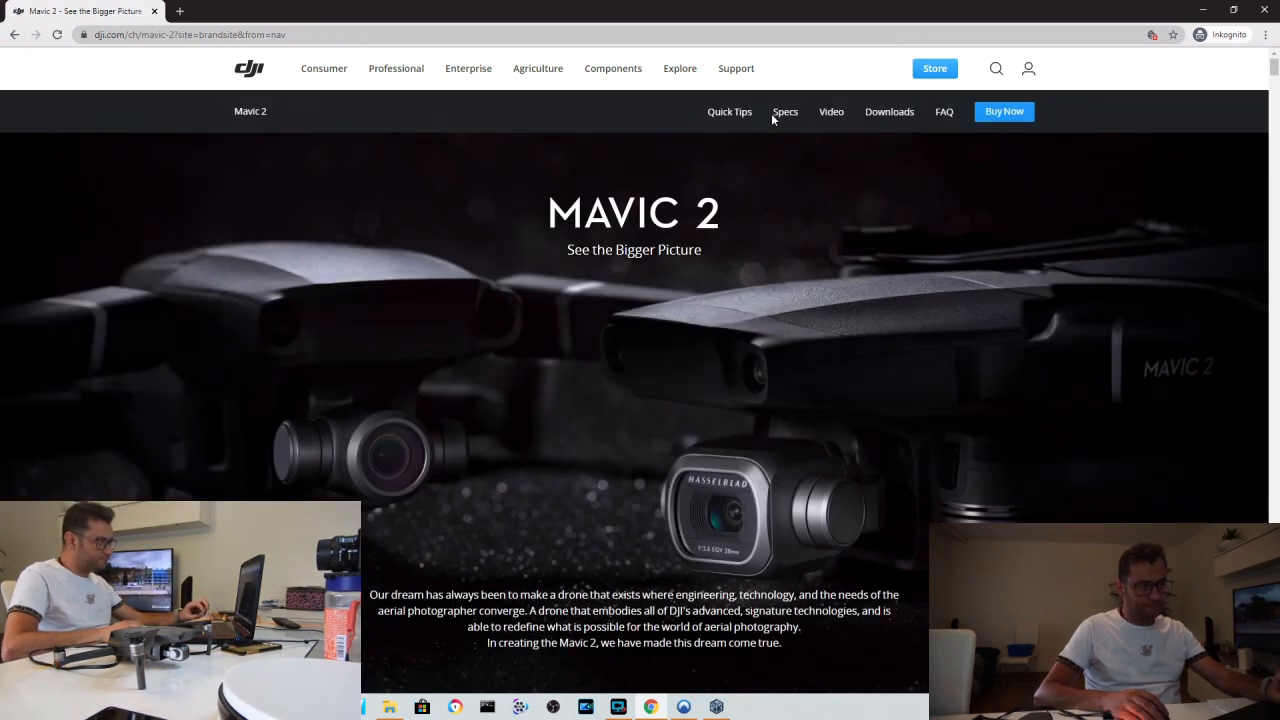
pyautogui.click(785, 111)
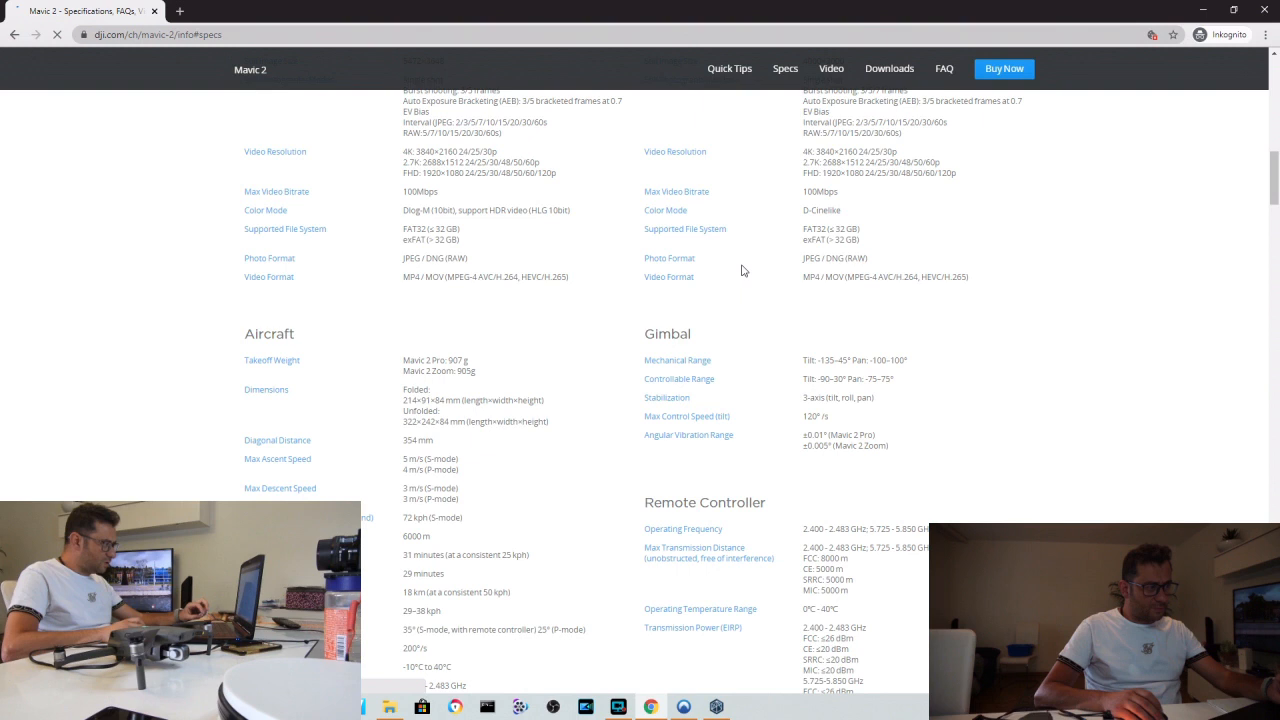
# - Scroll to MAVIC 2 Downloads and open the Mavic 2 Pro/Zoom Release Notes PDF
pyautogui.scroll(-3)
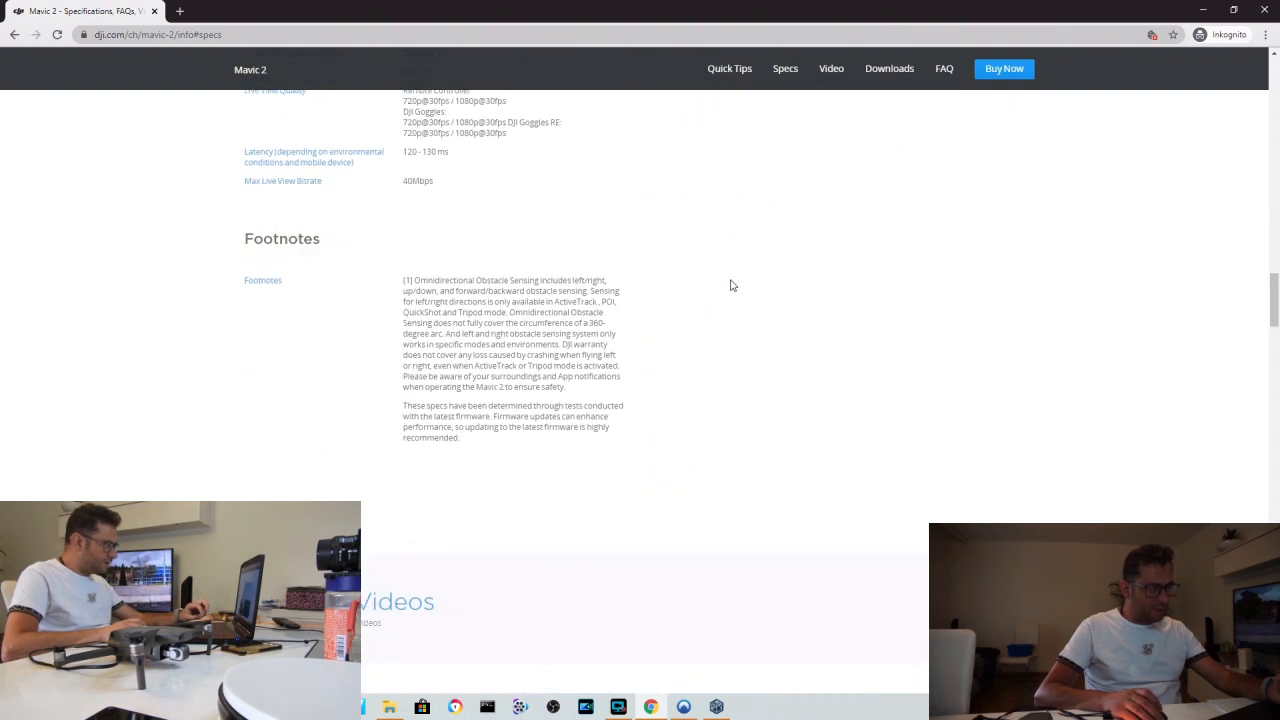
pyautogui.scroll(-3)
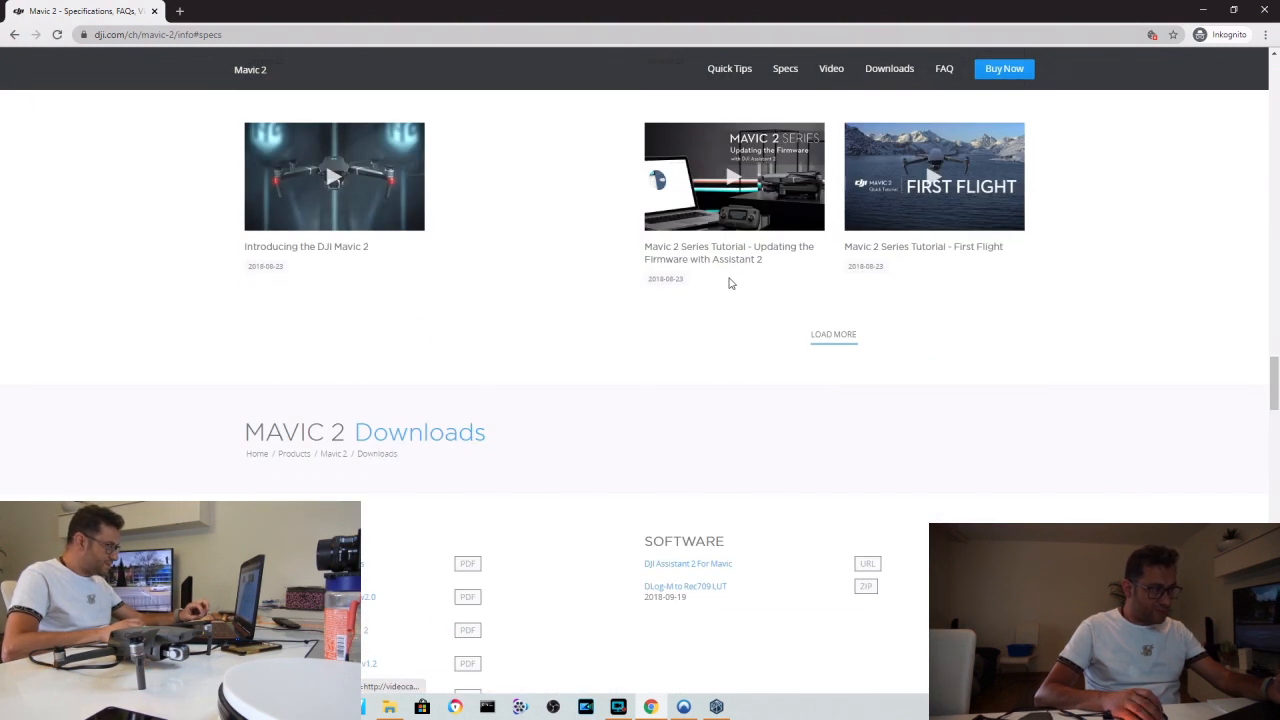
pyautogui.scroll(-3)
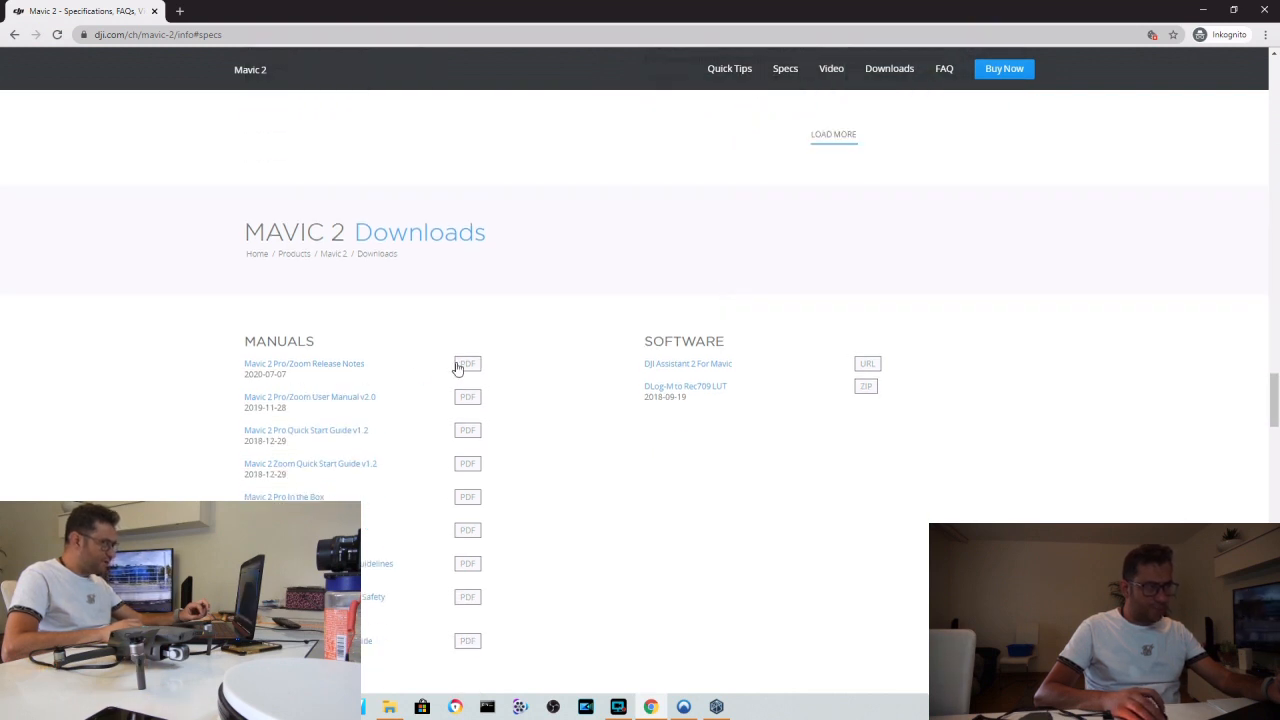
pyautogui.click(467, 363)
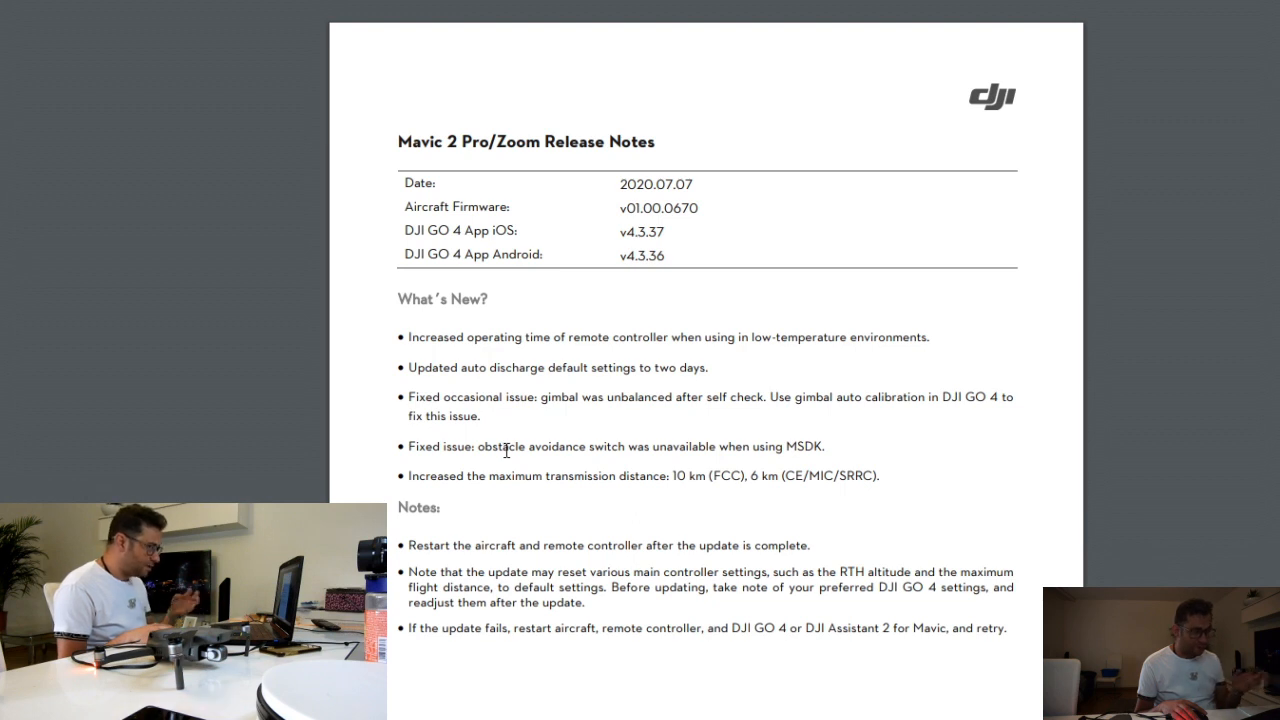
pyautogui.moveTo(695, 457)
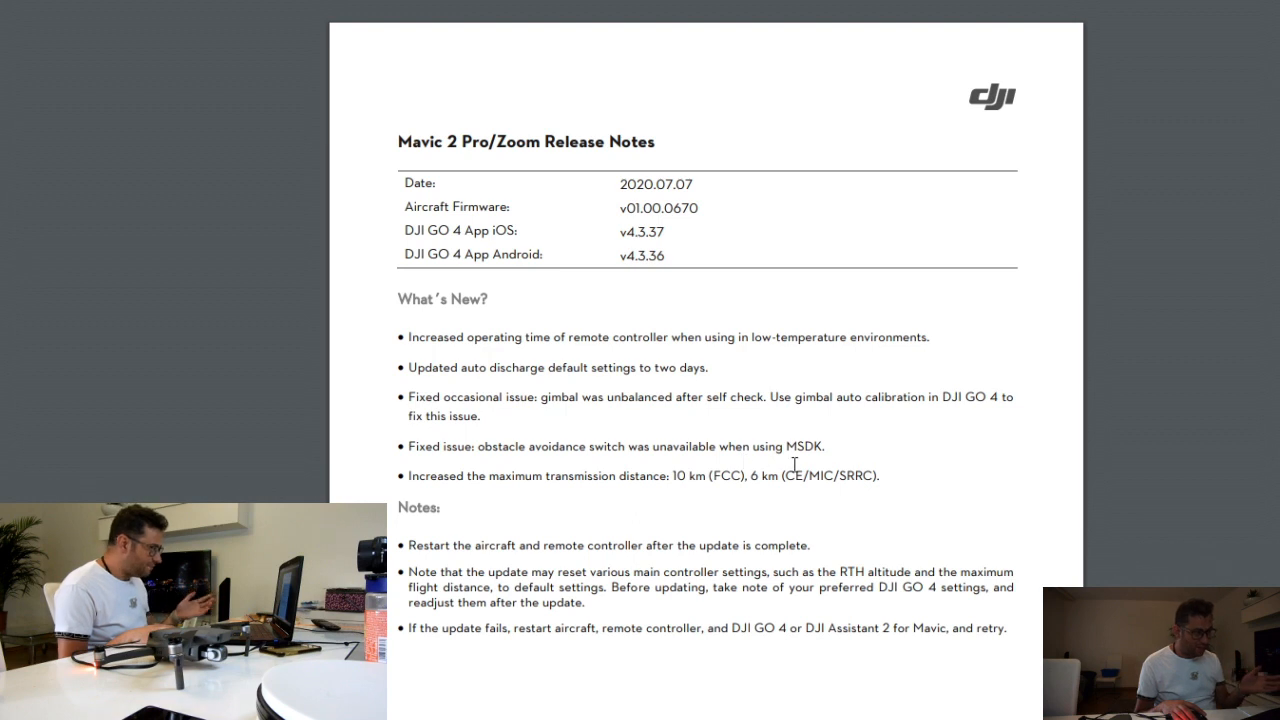
pyautogui.moveTo(474, 475)
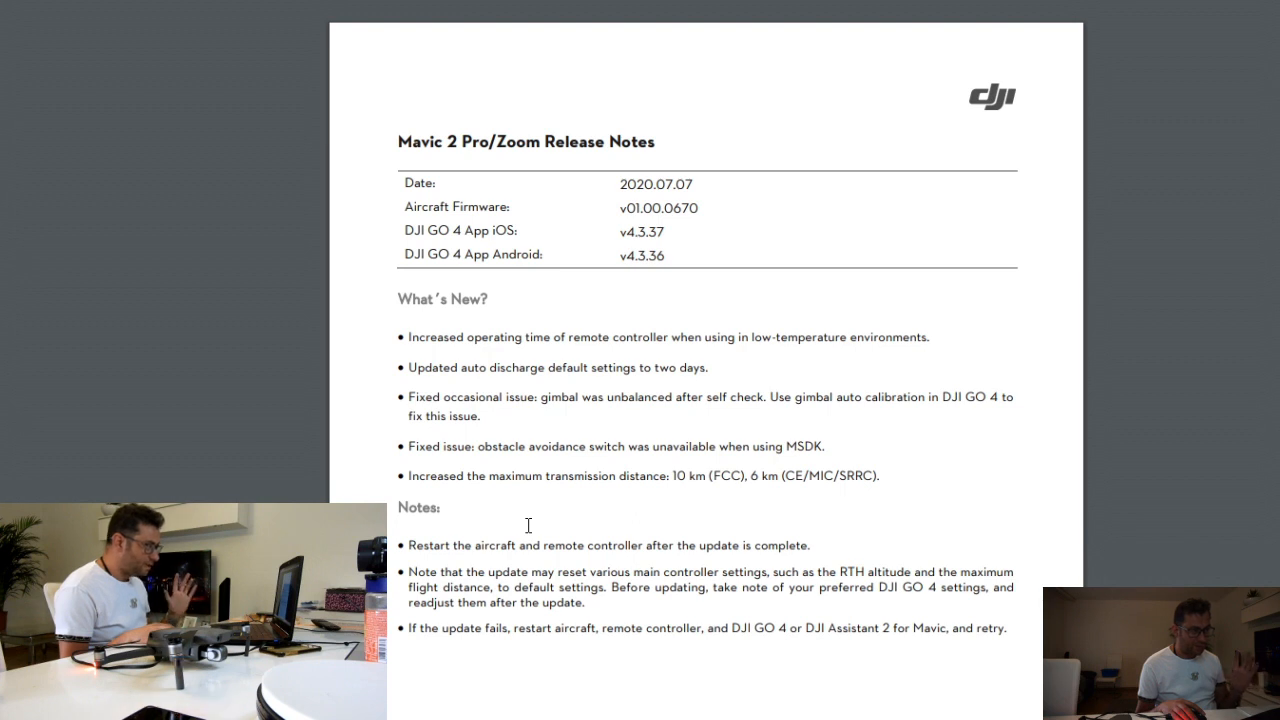
pyautogui.moveTo(530, 530)
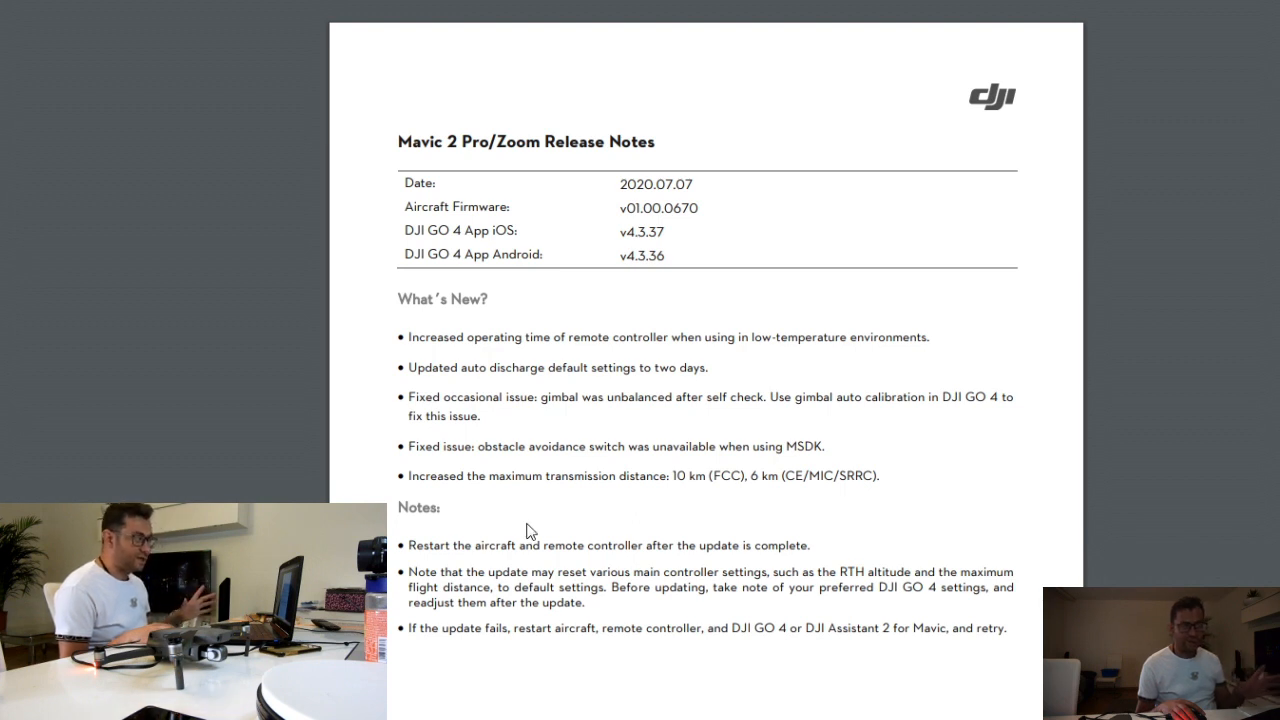